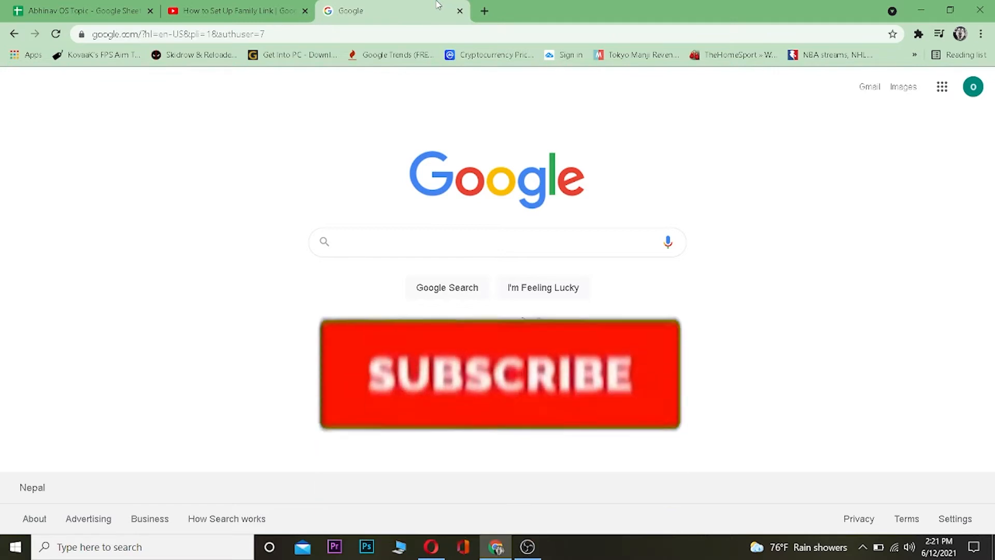
Search 'family group in google' and bring the Google Families result into view.
{"action": "left_click", "coordinate": [499, 373]}
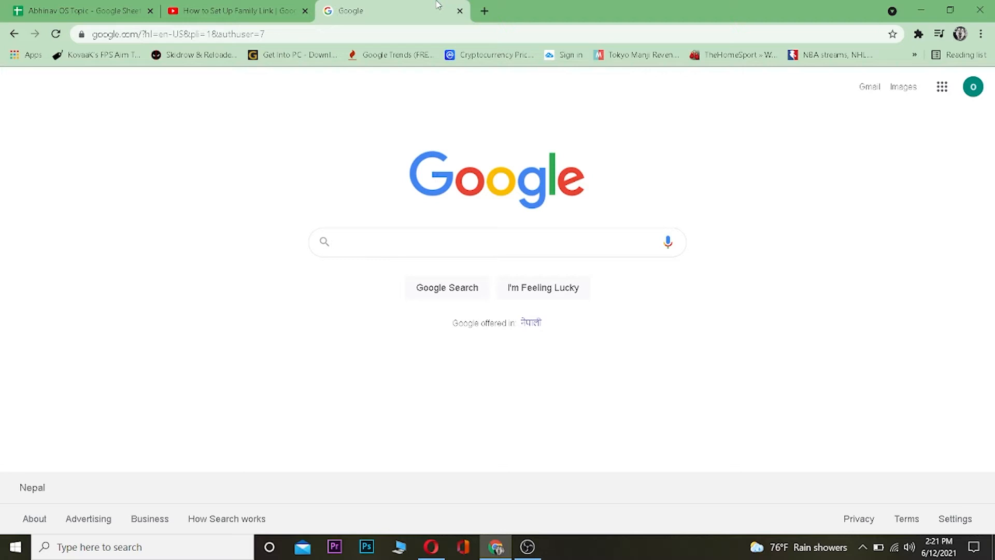
{"action": "left_click", "coordinate": [177, 35]}
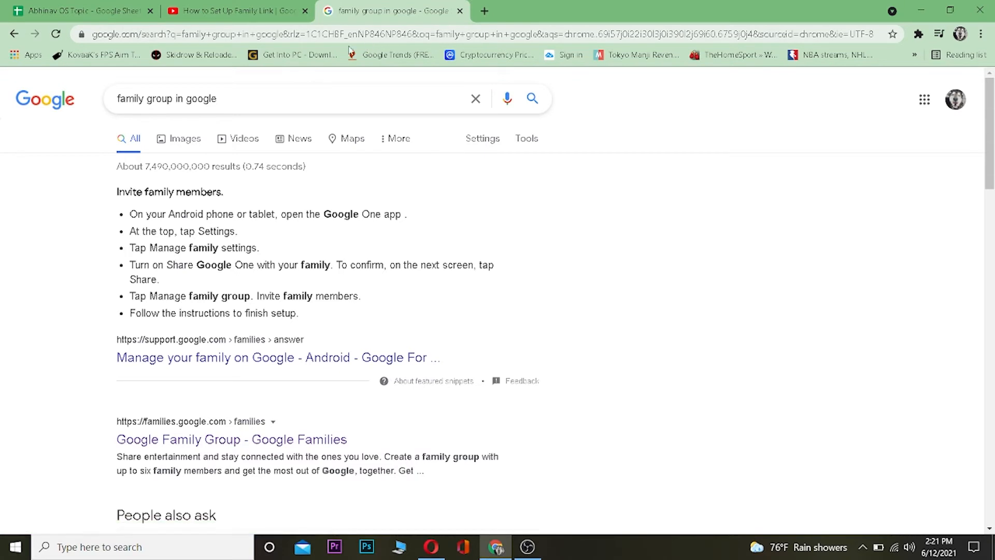
{"action": "scroll", "scroll_direction": "down", "scroll_amount": 3}
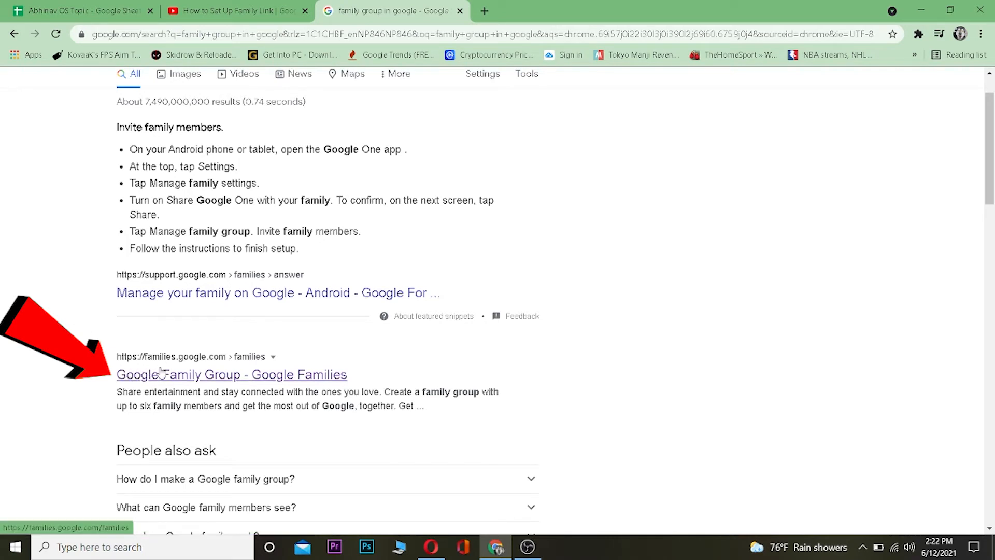
From the Google Families result, choose Get Started and Create Family Group as manager.
{"action": "left_click", "coordinate": [231, 374]}
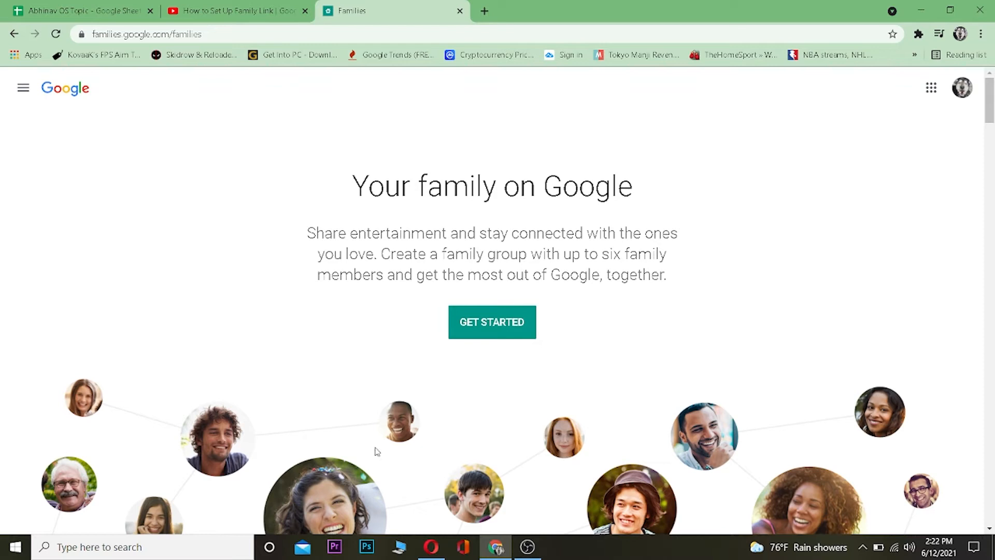
{"action": "left_click", "coordinate": [491, 321]}
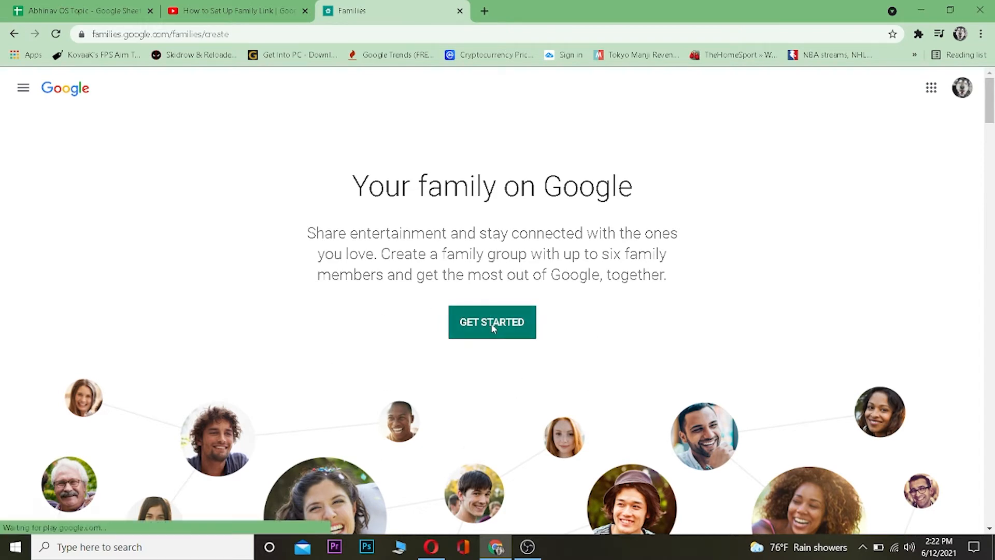
{"action": "left_click", "coordinate": [491, 322]}
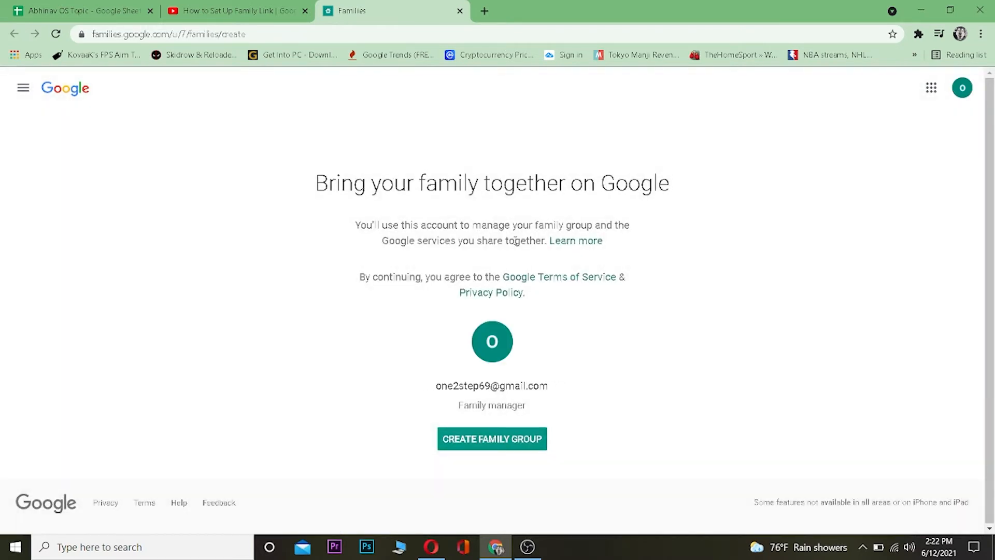
{"action": "left_click", "coordinate": [491, 439]}
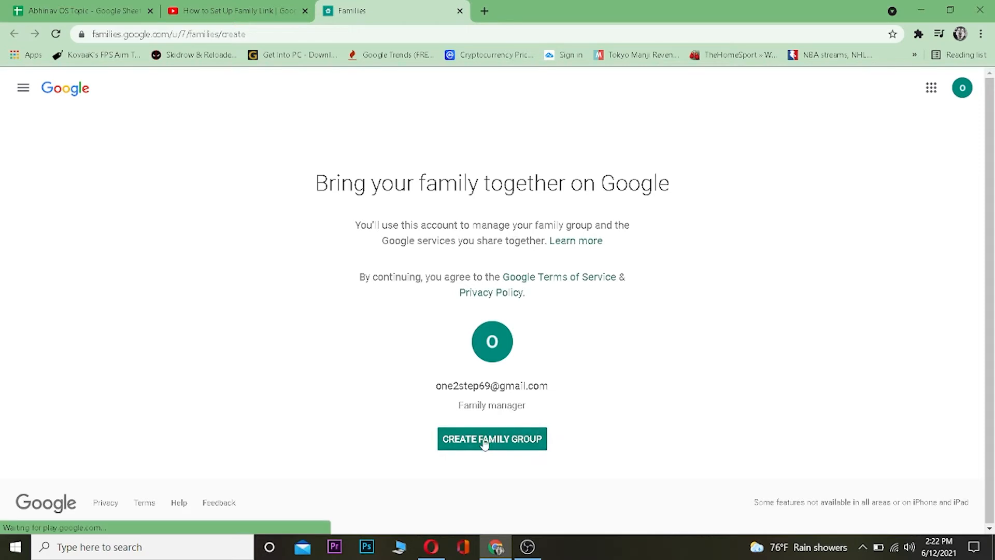
Create the family group and begin entering a member's email to invite.
{"action": "left_click", "coordinate": [492, 438]}
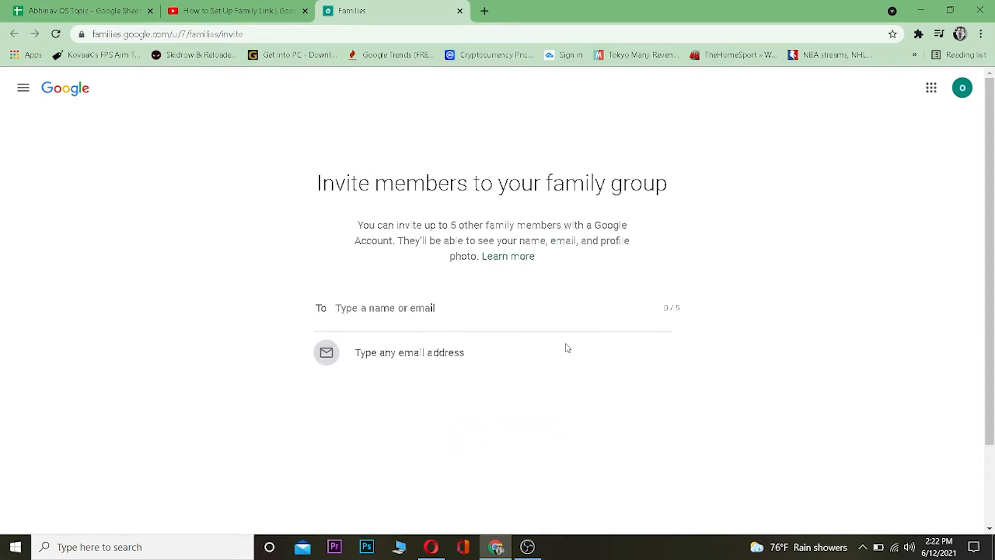
{"action": "mouse_move", "coordinate": [584, 306]}
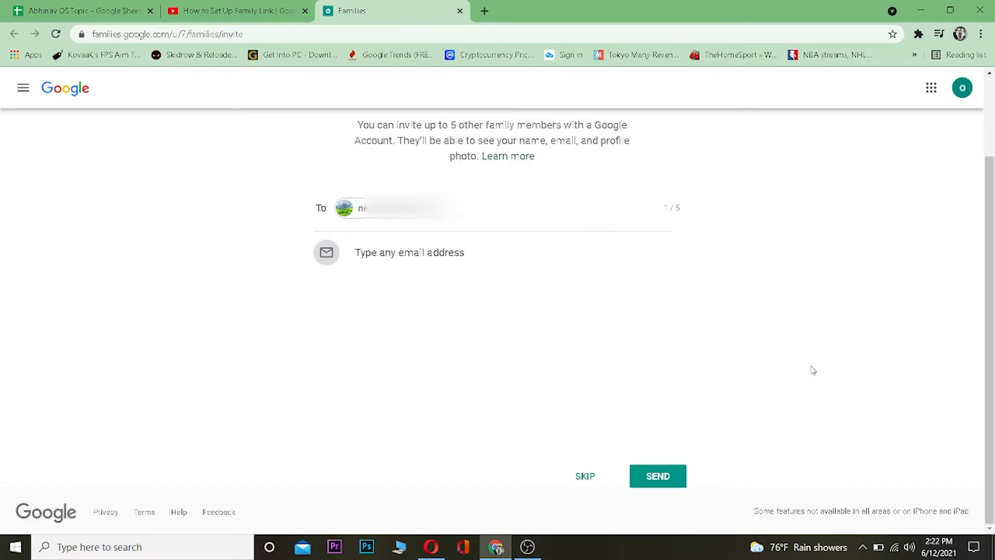
{"action": "mouse_move", "coordinate": [824, 403]}
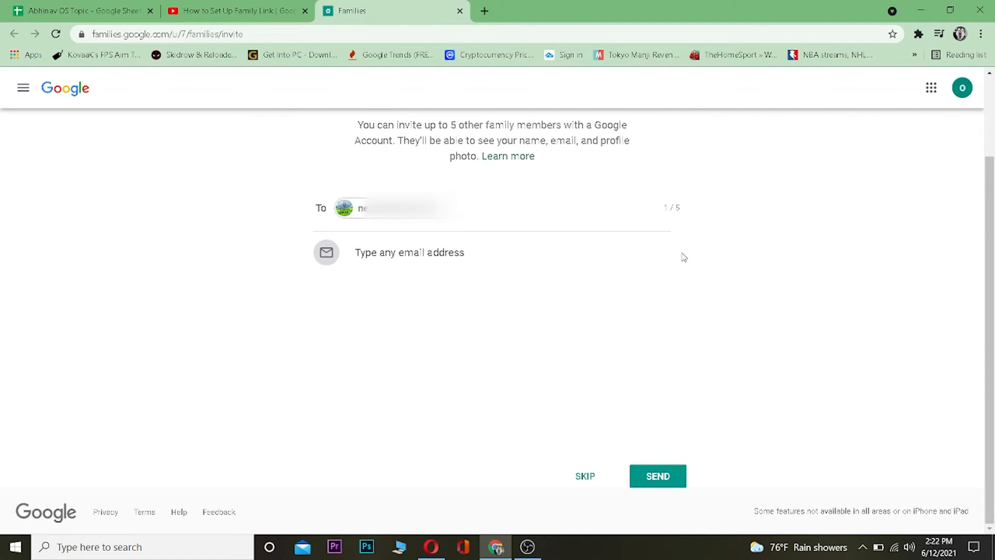
{"action": "mouse_move", "coordinate": [423, 225]}
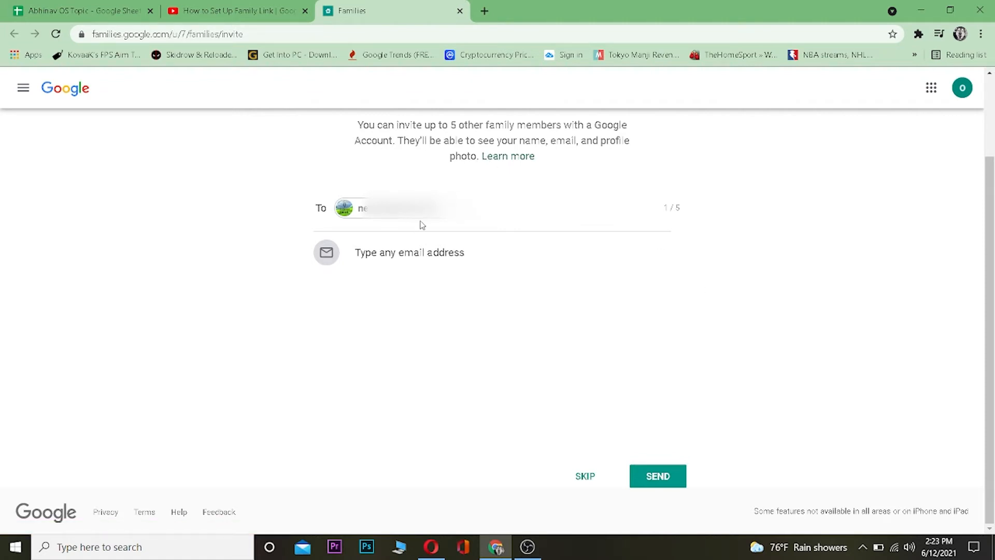
{"action": "mouse_move", "coordinate": [431, 383]}
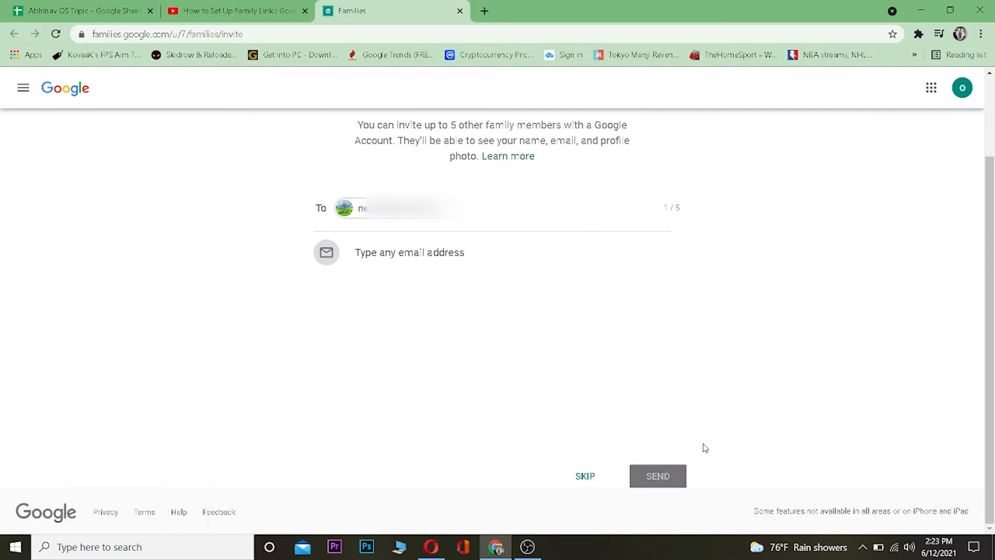
Send the invitation and view the family group's What you're sharing section.
{"action": "left_click", "coordinate": [657, 475]}
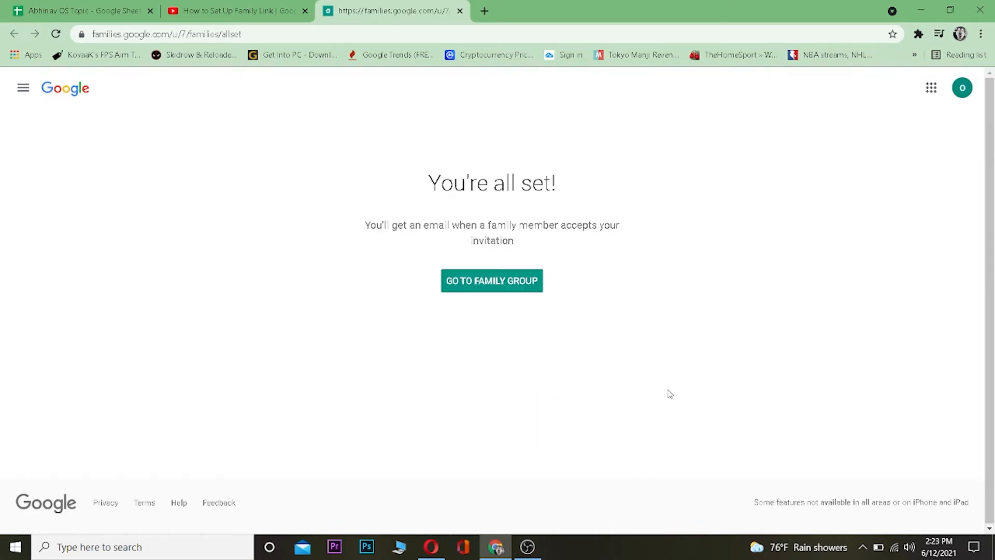
{"action": "mouse_move", "coordinate": [508, 355]}
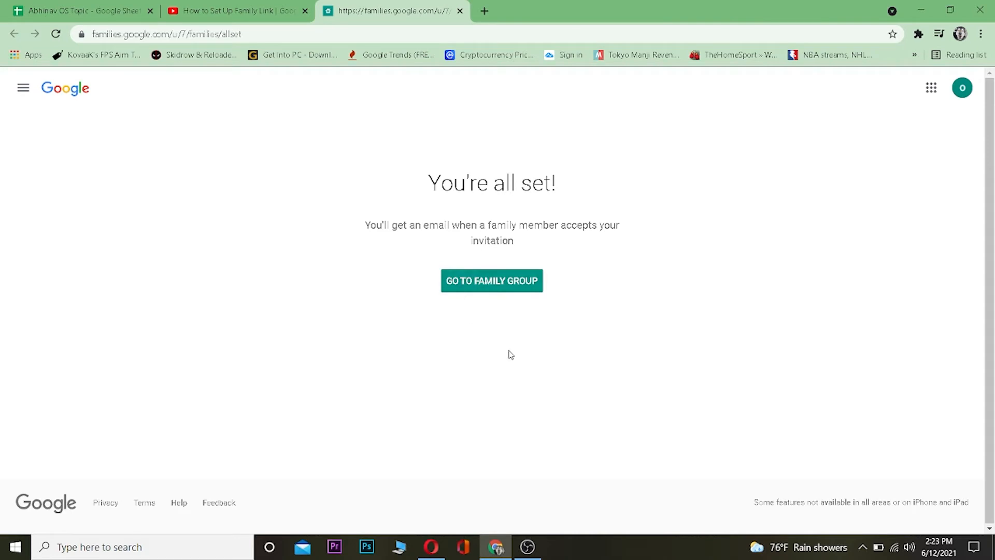
{"action": "mouse_move", "coordinate": [470, 302]}
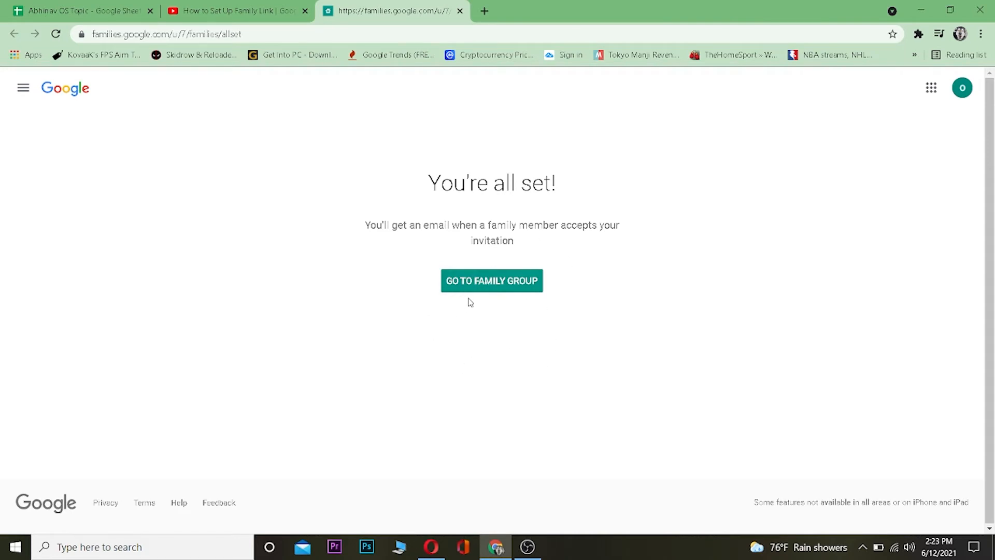
{"action": "left_click", "coordinate": [492, 281]}
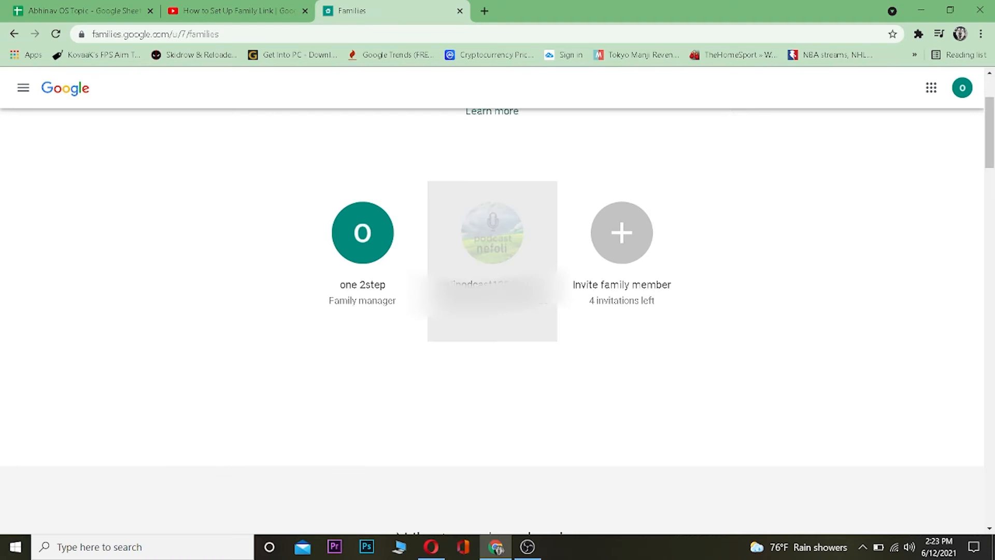
{"action": "scroll", "scroll_direction": "down", "scroll_amount": 3}
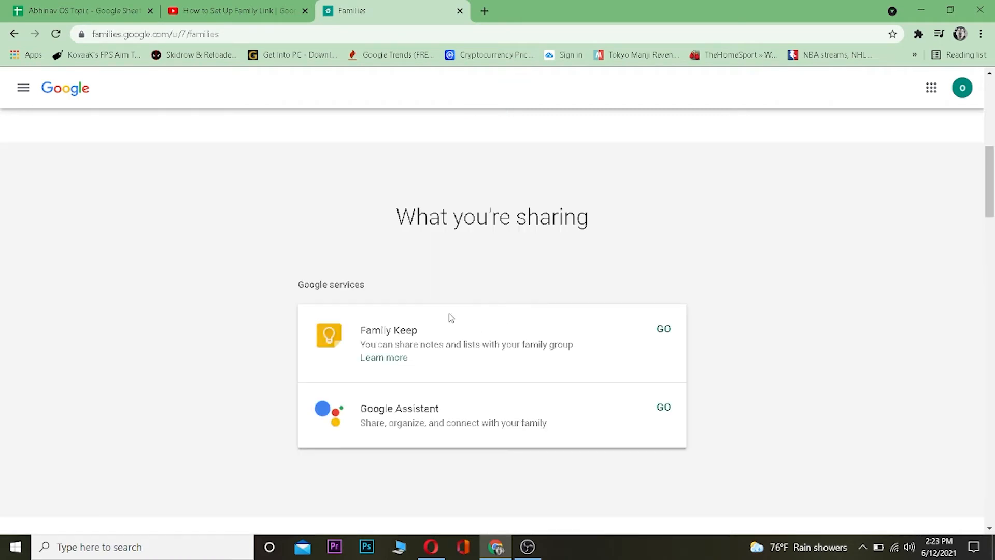
{"action": "mouse_move", "coordinate": [394, 356]}
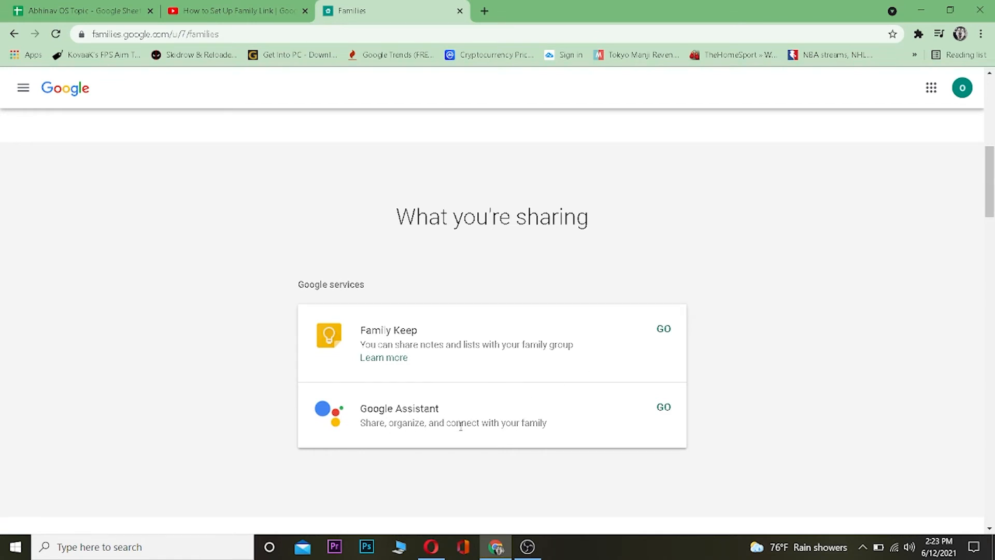
{"action": "mouse_move", "coordinate": [594, 353]}
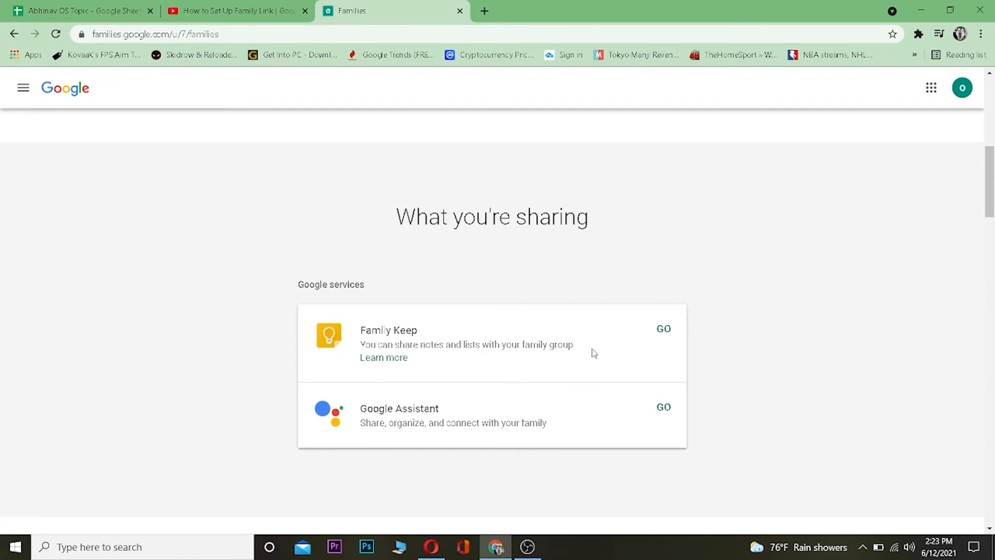
{"action": "mouse_move", "coordinate": [663, 348]}
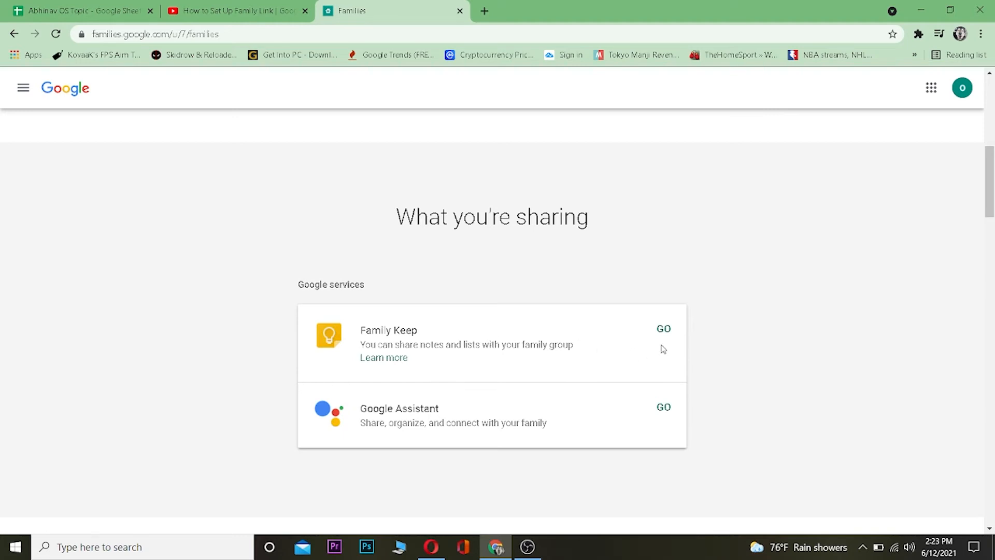
View the shared Family Keep notes and reminders, then return to the Families tab.
{"action": "left_click", "coordinate": [664, 329]}
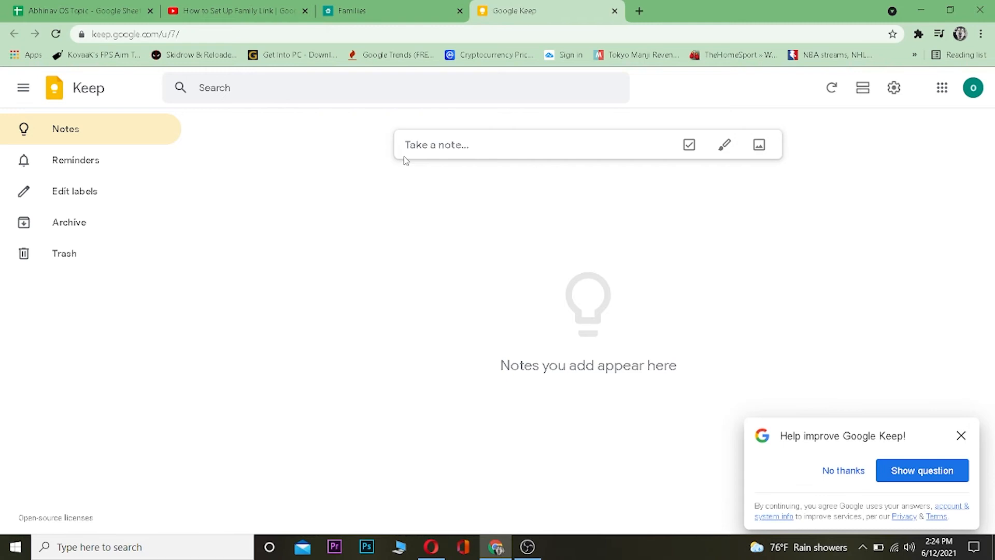
{"action": "mouse_move", "coordinate": [547, 247]}
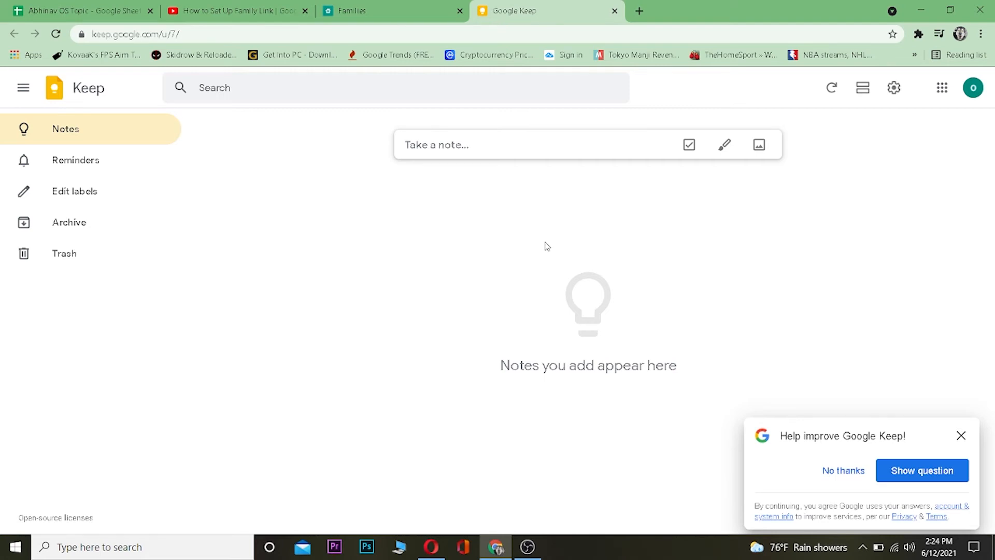
{"action": "mouse_move", "coordinate": [809, 392]}
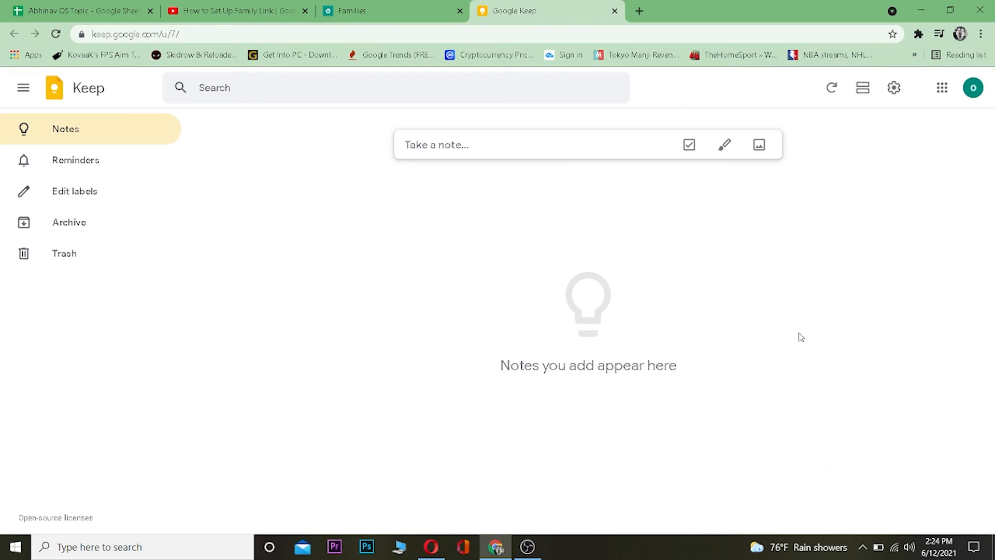
{"action": "mouse_move", "coordinate": [104, 177]}
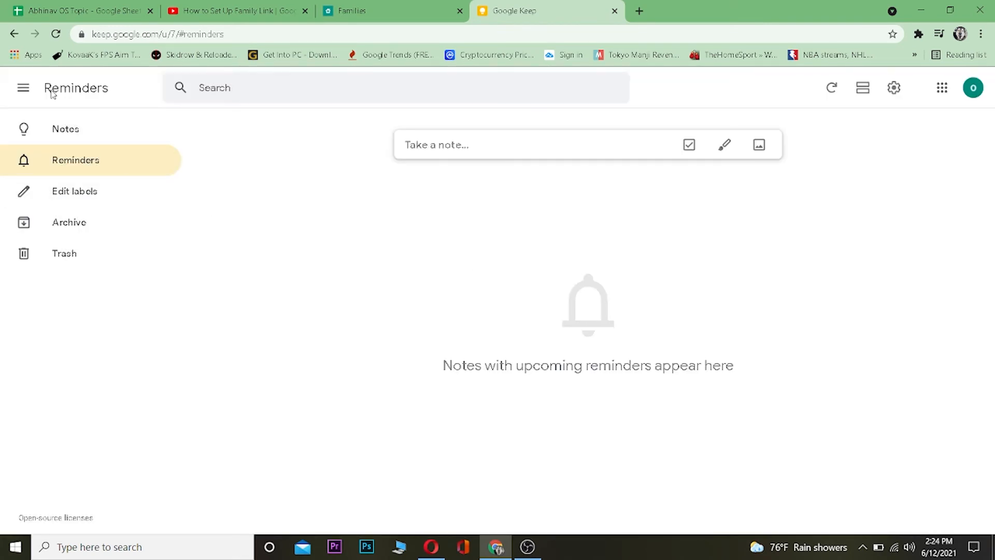
{"action": "left_click", "coordinate": [386, 10]}
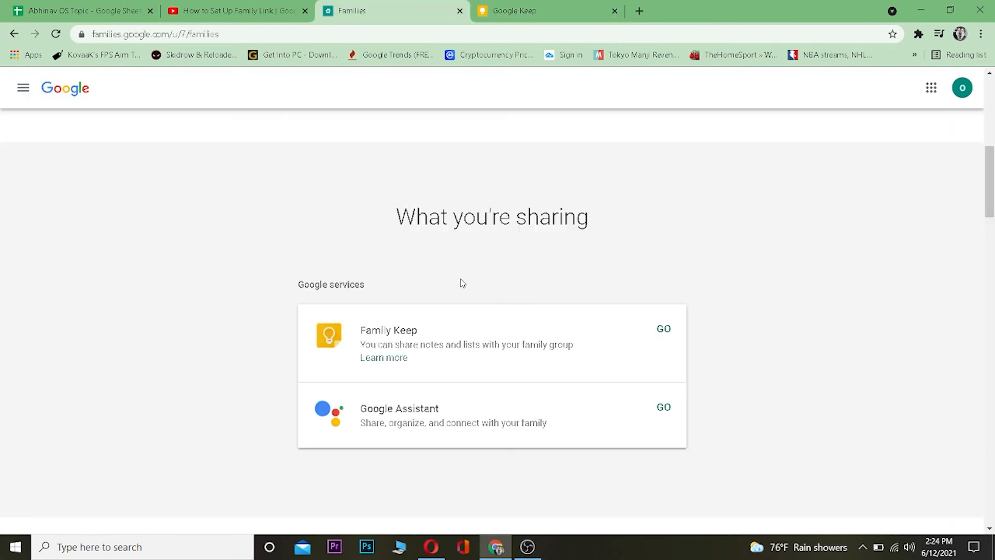
{"action": "mouse_move", "coordinate": [664, 407]}
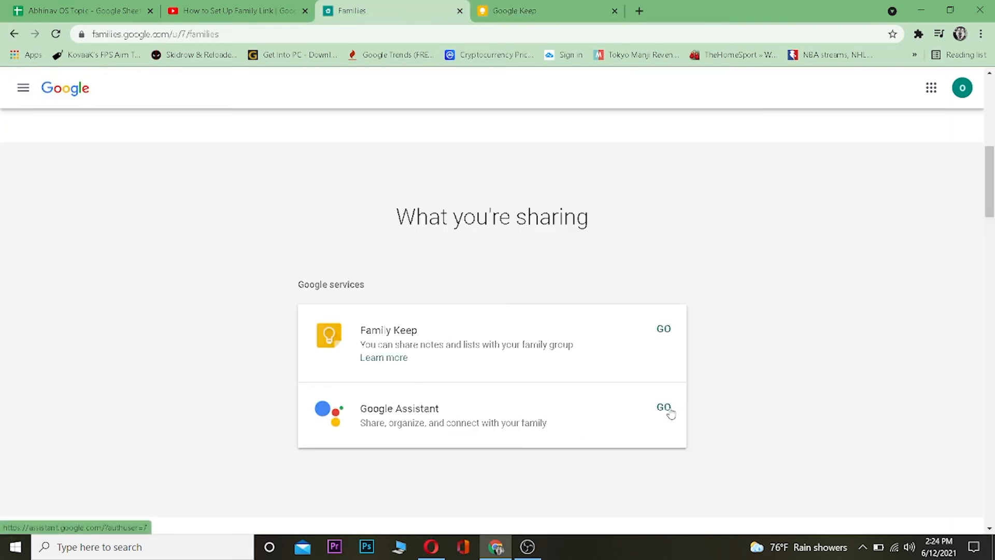
View the shared Google Assistant overview page, then return to the Families tab.
{"action": "left_click", "coordinate": [664, 407]}
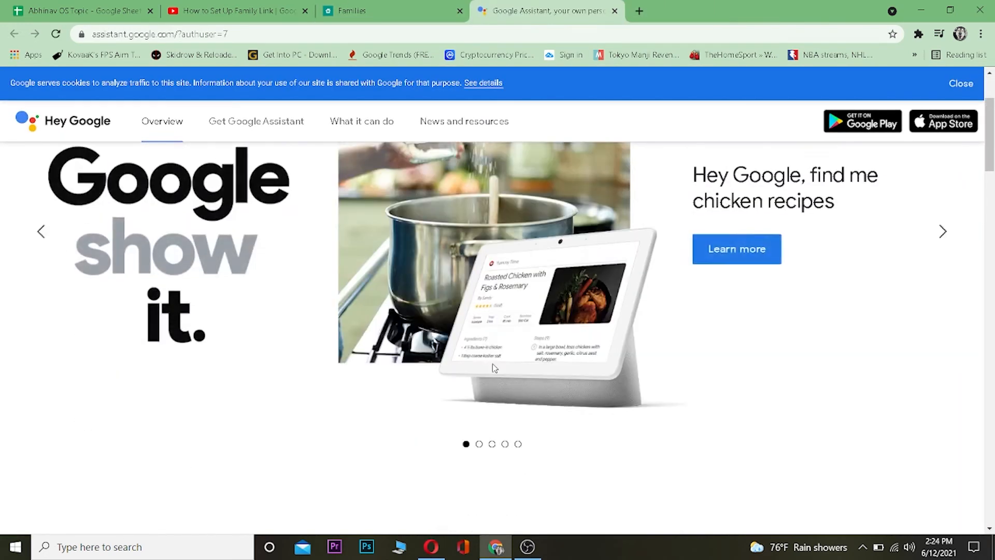
{"action": "scroll", "scroll_direction": "down", "scroll_amount": 3}
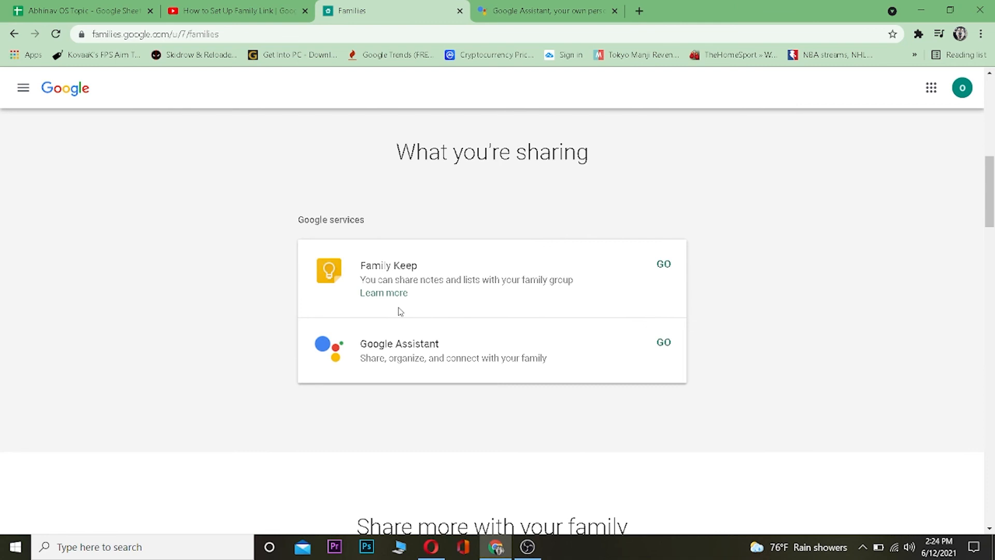
{"action": "left_click", "coordinate": [614, 10]}
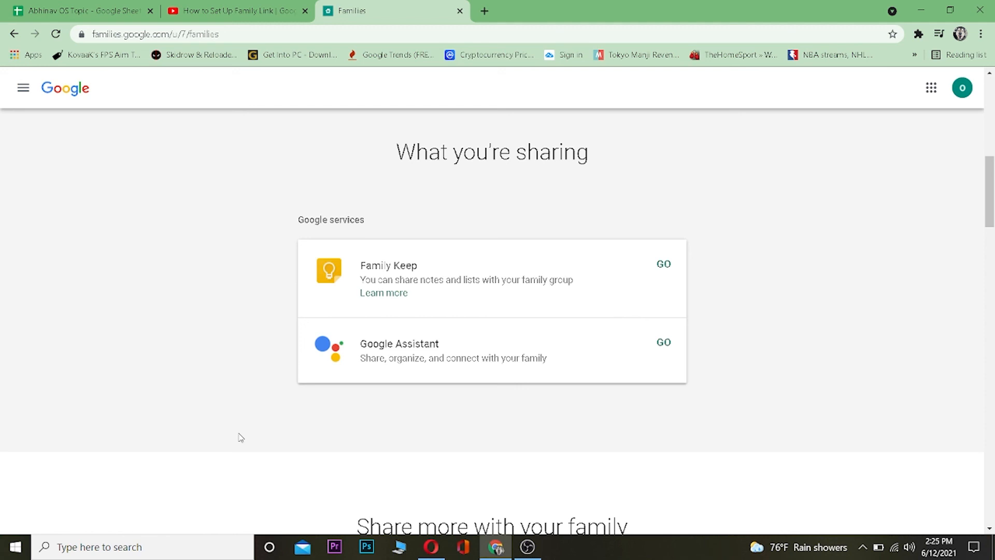
{"action": "mouse_move", "coordinate": [345, 518]}
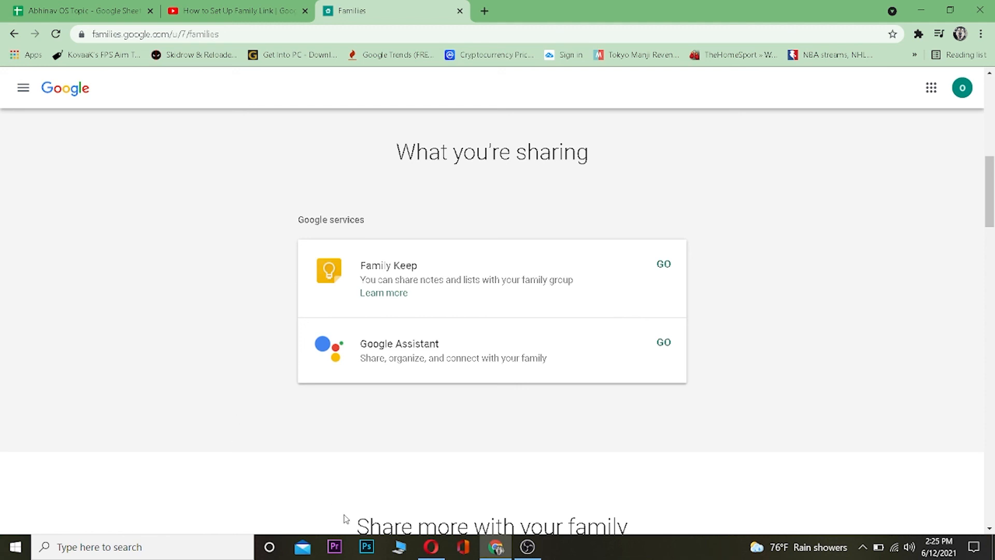